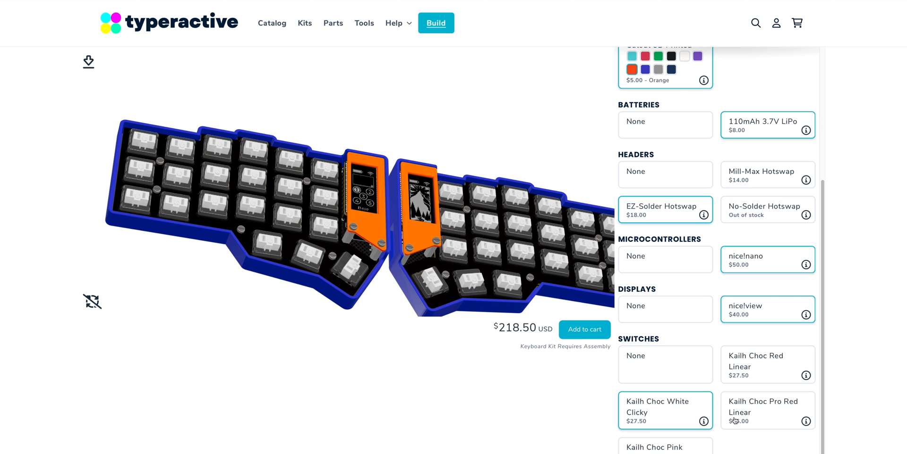
Choose black 3D-printed case, clear acrylic display covers and Mill-Max hotswap headers.
{"action": "left_click", "coordinate": [768, 410]}
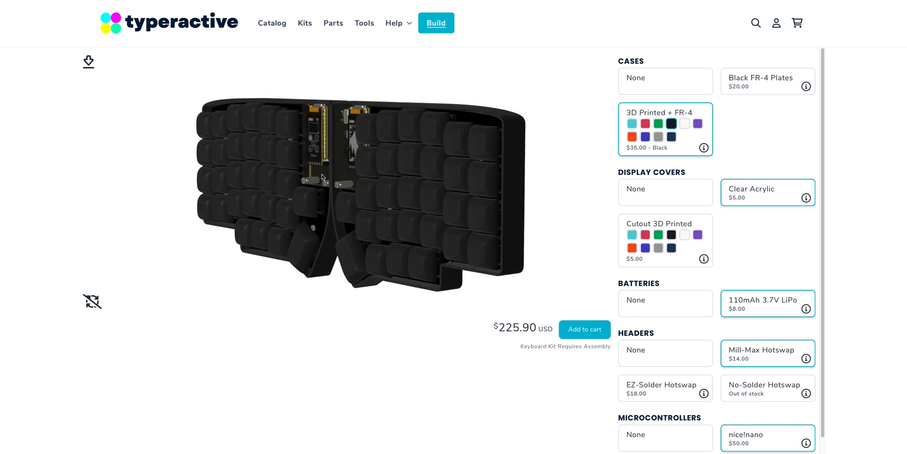
{"action": "left_click", "coordinate": [805, 442]}
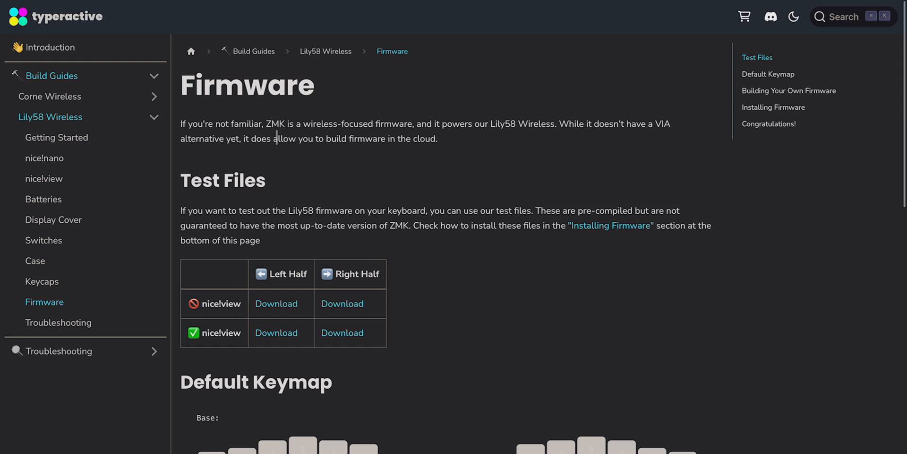
Open the nice!view Repository link under 'Building Your Own Firmware'.
{"action": "scroll", "scroll_direction": "down", "scroll_amount": 3}
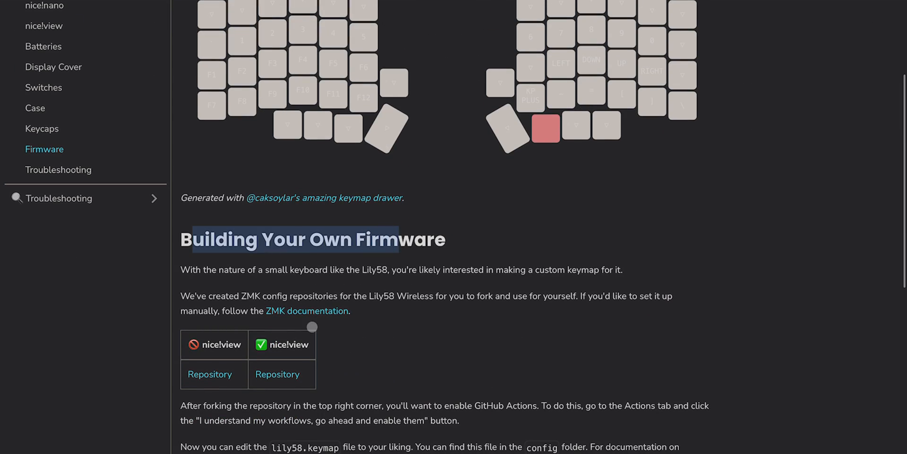
{"action": "mouse_move", "coordinate": [286, 366]}
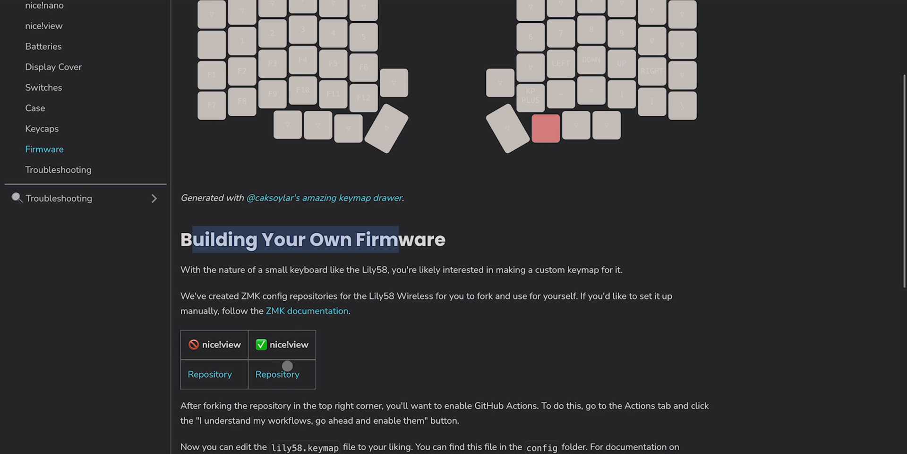
{"action": "left_click", "coordinate": [277, 374]}
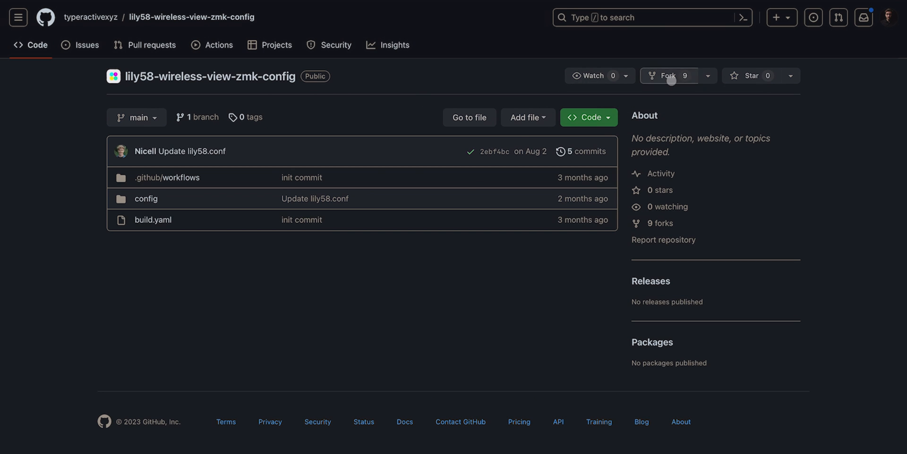
Fork lily58-wireless-view-zmk-config to your account and enable its Actions workflows.
{"action": "left_click", "coordinate": [668, 75]}
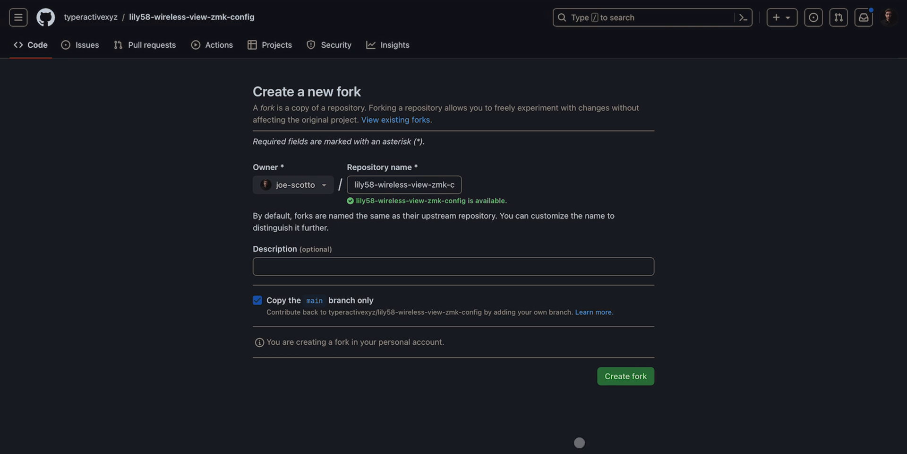
{"action": "left_click", "coordinate": [625, 376]}
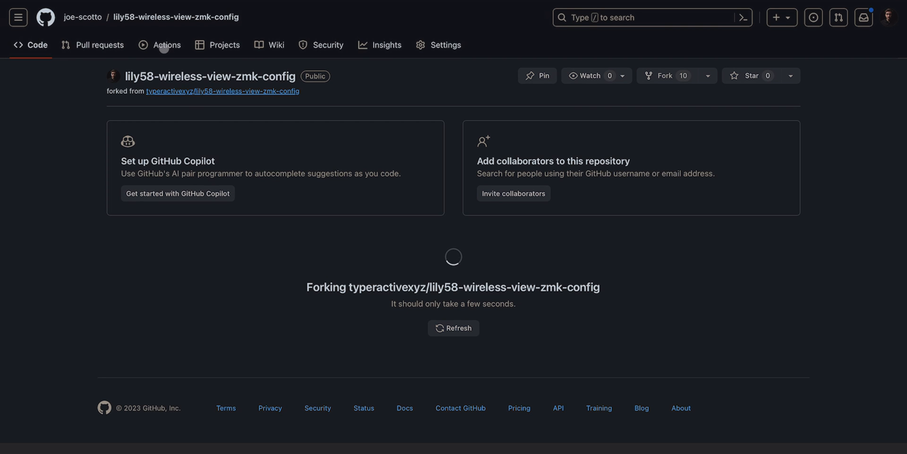
{"action": "left_click", "coordinate": [166, 44]}
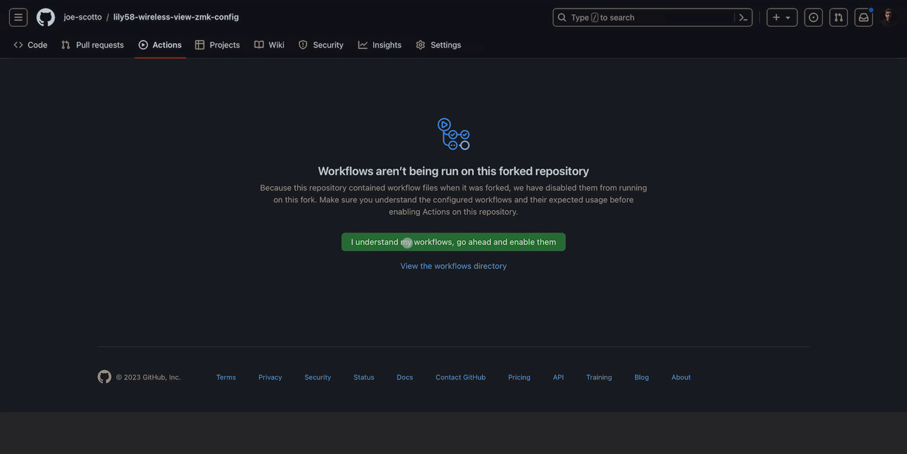
{"action": "left_click", "coordinate": [454, 242]}
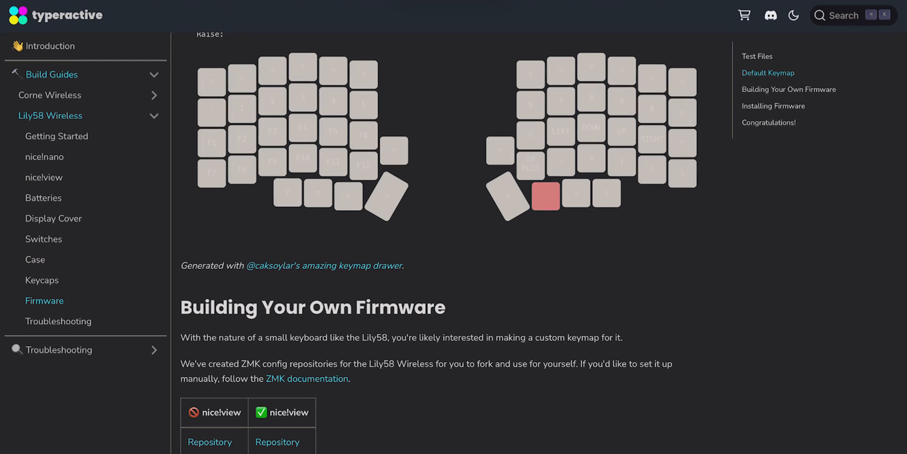
Launch Keymap Editor from the README, log in with GitHub, and open the Repository dropdown.
{"action": "scroll", "scroll_direction": "down", "scroll_amount": 3}
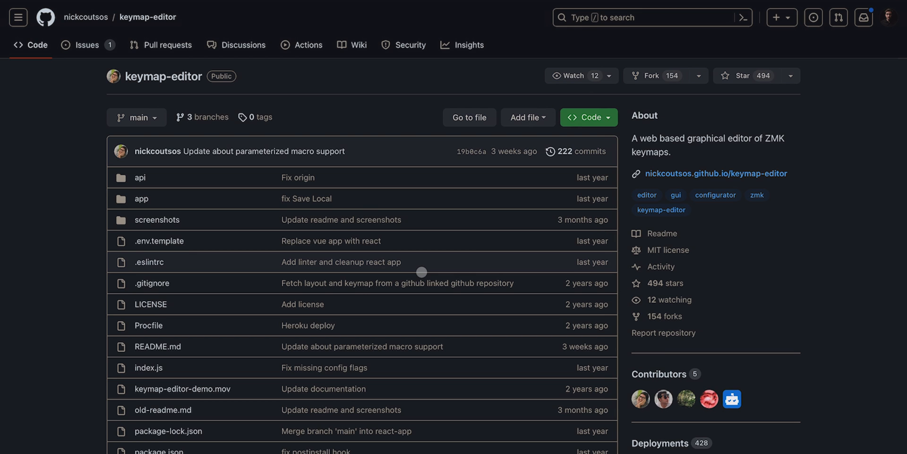
{"action": "scroll", "scroll_direction": "down", "scroll_amount": 3}
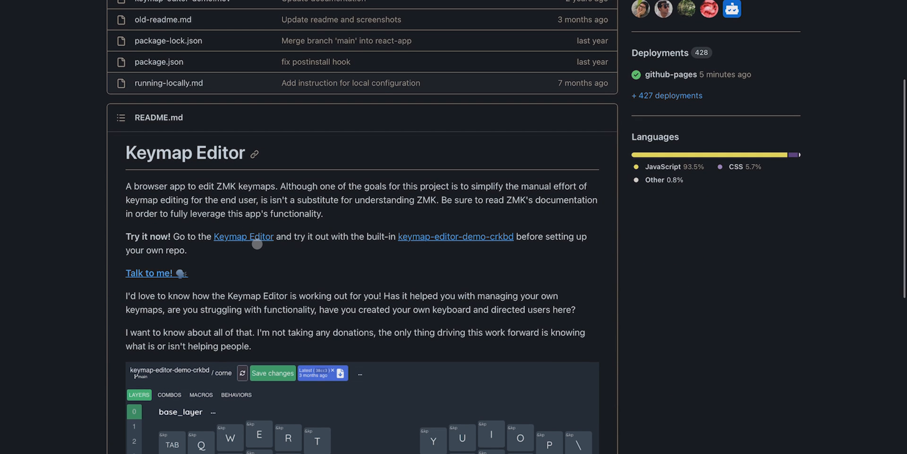
{"action": "left_click", "coordinate": [243, 236]}
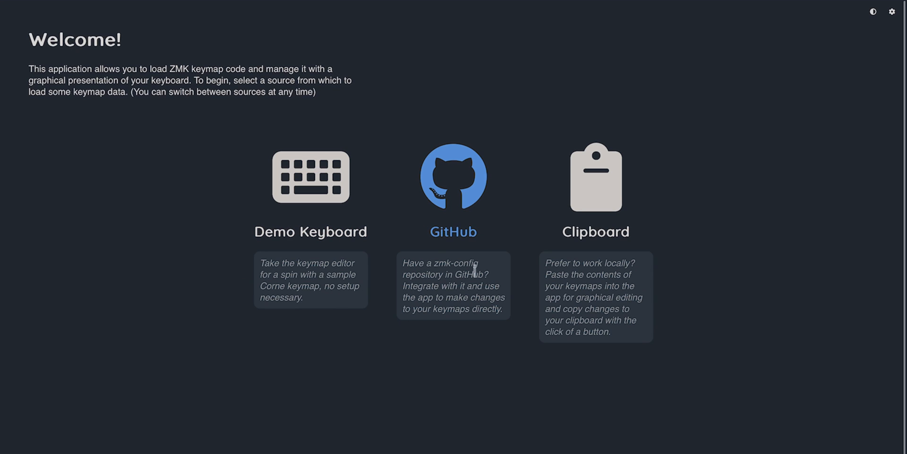
{"action": "left_click", "coordinate": [453, 176]}
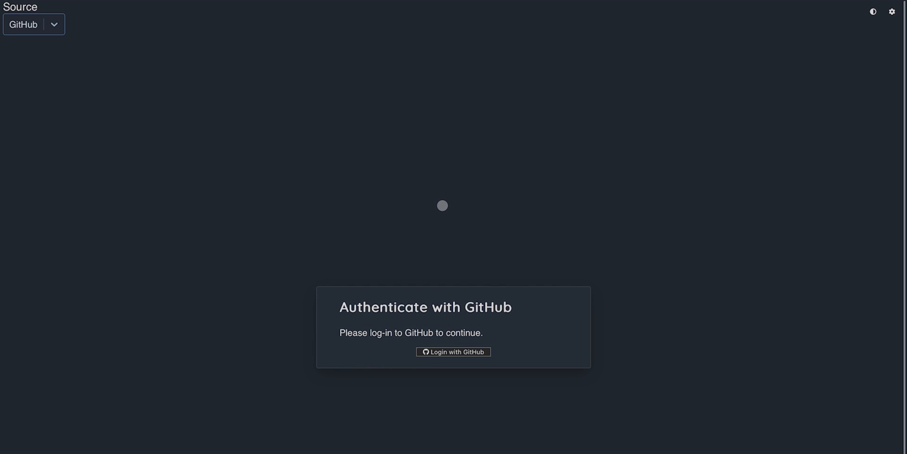
{"action": "left_click", "coordinate": [454, 351]}
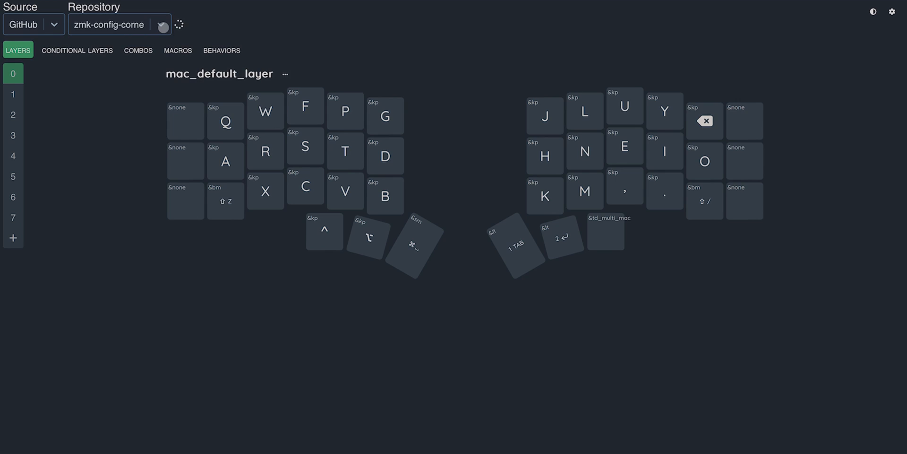
{"action": "left_click", "coordinate": [119, 25]}
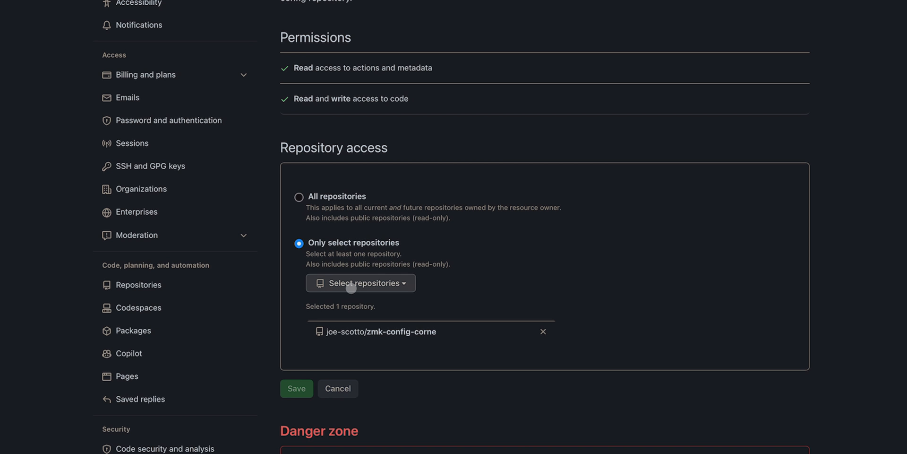
Add lily58-wireless-view-zmk-config to Keymap Editor's selected repositories and save.
{"action": "left_click", "coordinate": [360, 283]}
{"action": "type", "text": "lily"}
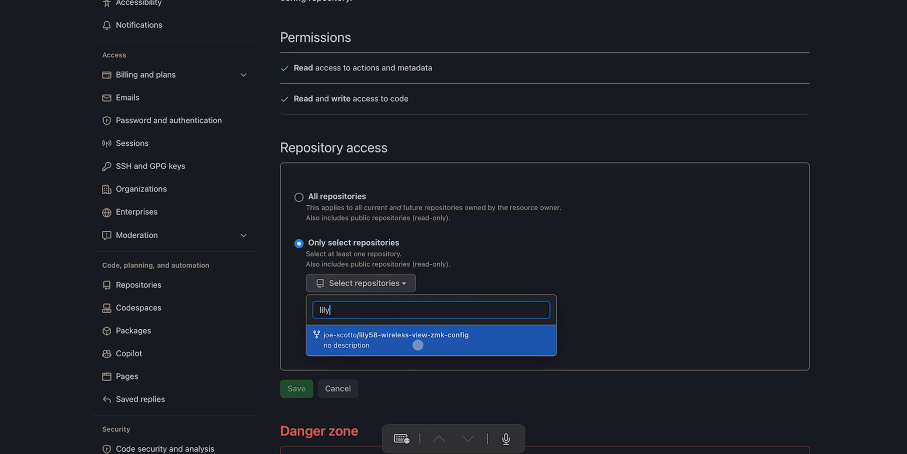
{"action": "left_click", "coordinate": [431, 340]}
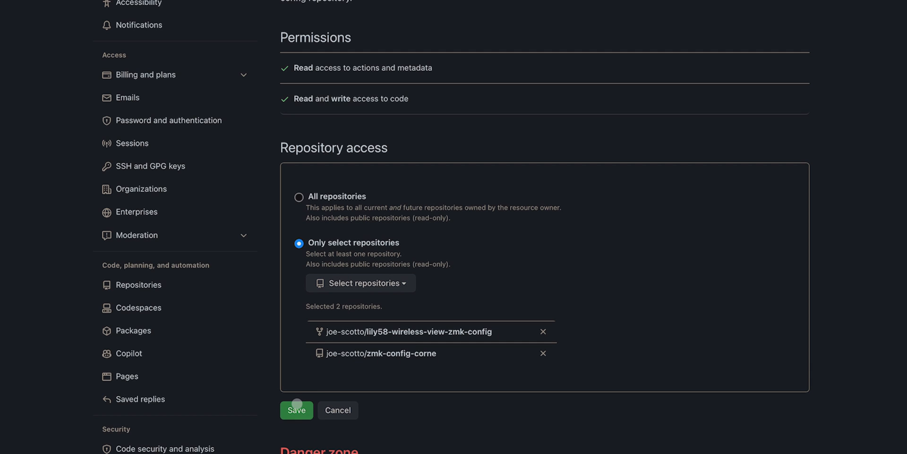
{"action": "left_click", "coordinate": [296, 410]}
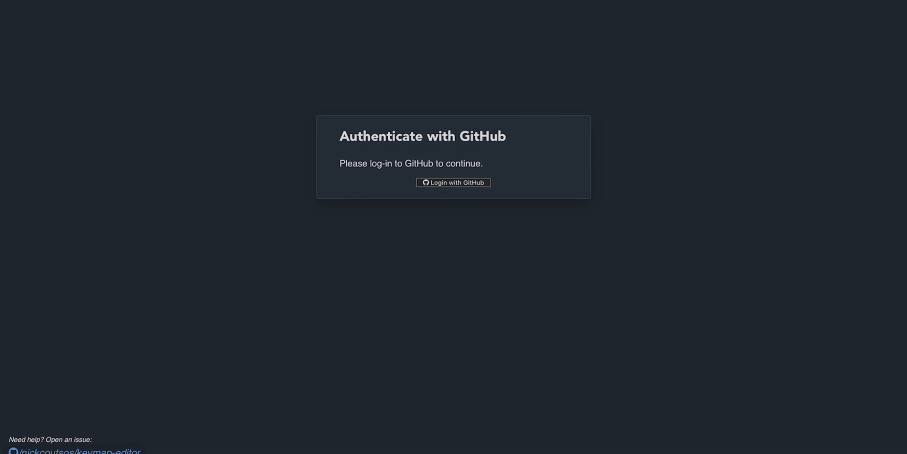
Log in to Keymap Editor with GitHub.
{"action": "left_click", "coordinate": [454, 183]}
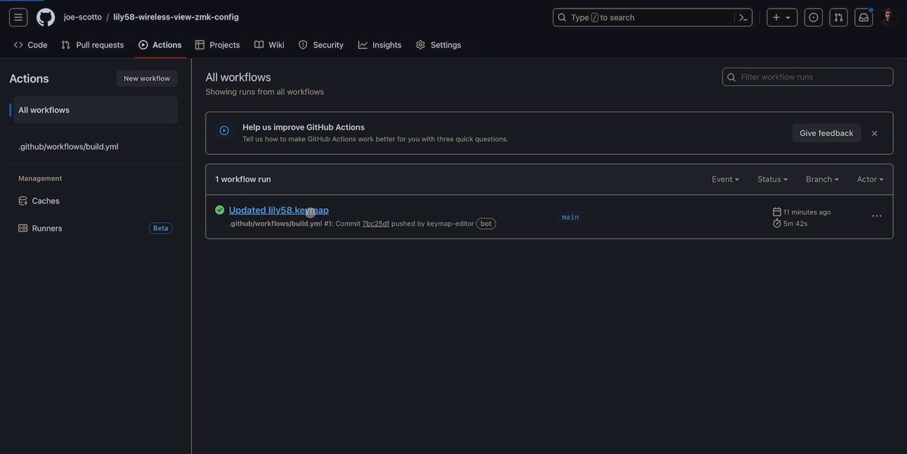
Download the firmware artifact from the 'Updated lily58.keymap' build run.
{"action": "left_click", "coordinate": [278, 210]}
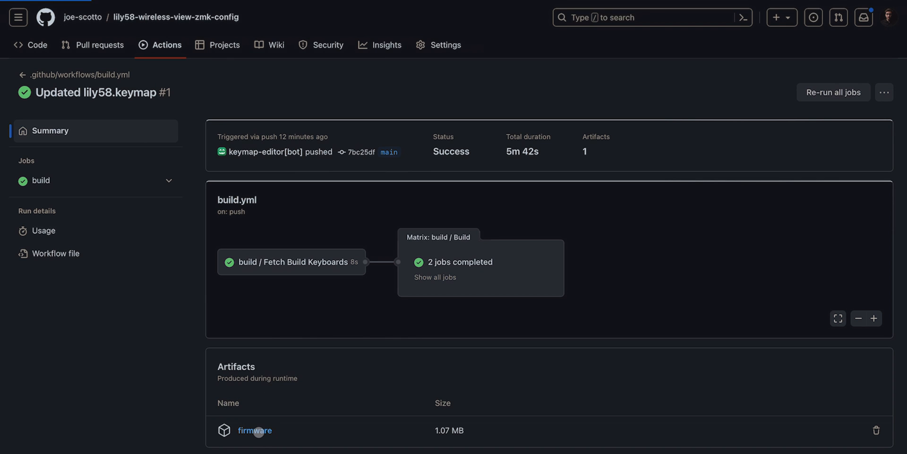
{"action": "left_click", "coordinate": [812, 12]}
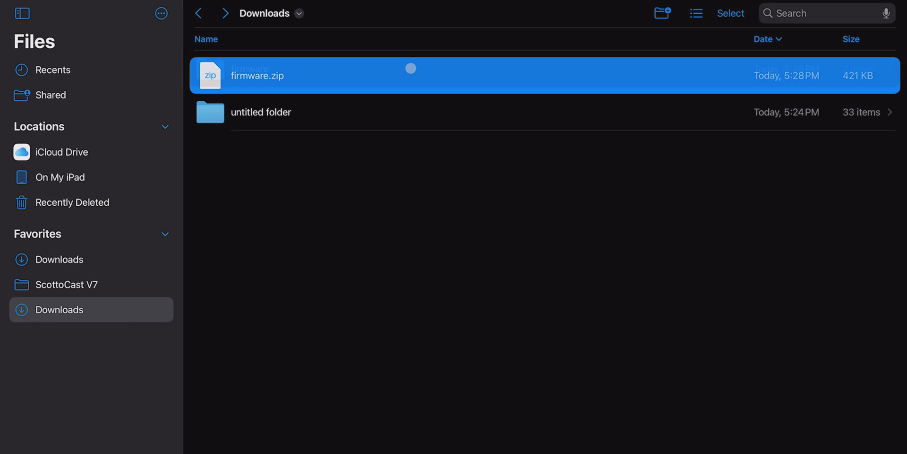
Extract firmware.zip in Downloads and open the NICENANO drive.
{"action": "double_click", "coordinate": [255, 75]}
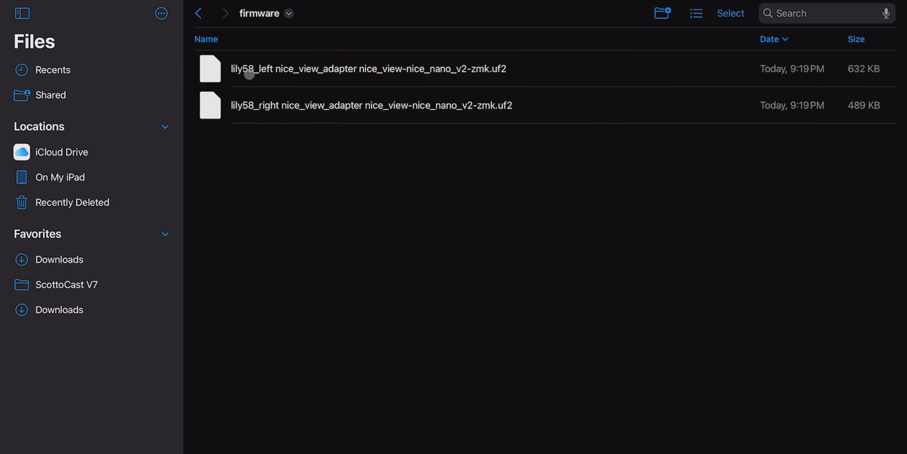
{"action": "mouse_move", "coordinate": [316, 111]}
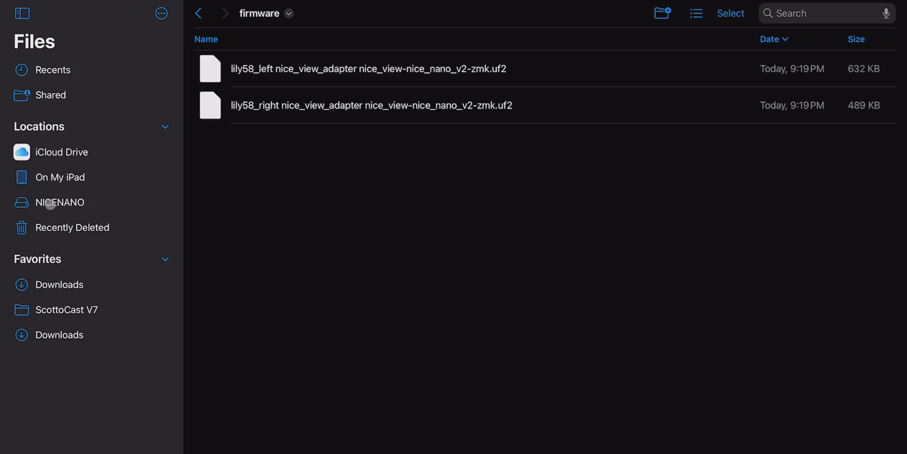
{"action": "left_click", "coordinate": [62, 202]}
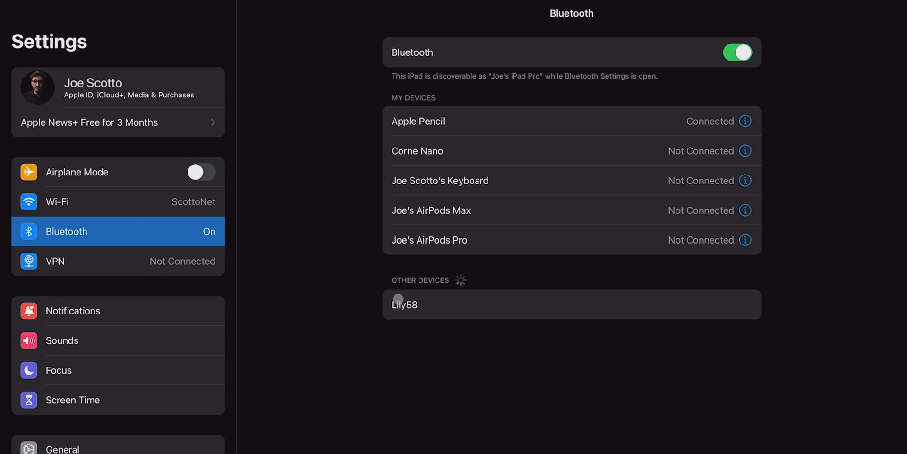
Select Lily58 under Other Devices and accept the Bluetooth pairing request.
{"action": "left_click", "coordinate": [405, 305]}
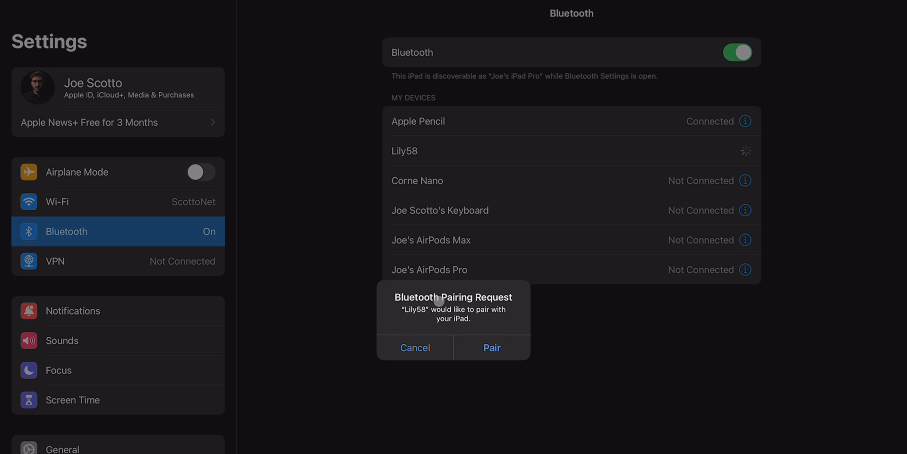
{"action": "left_click", "coordinate": [492, 348]}
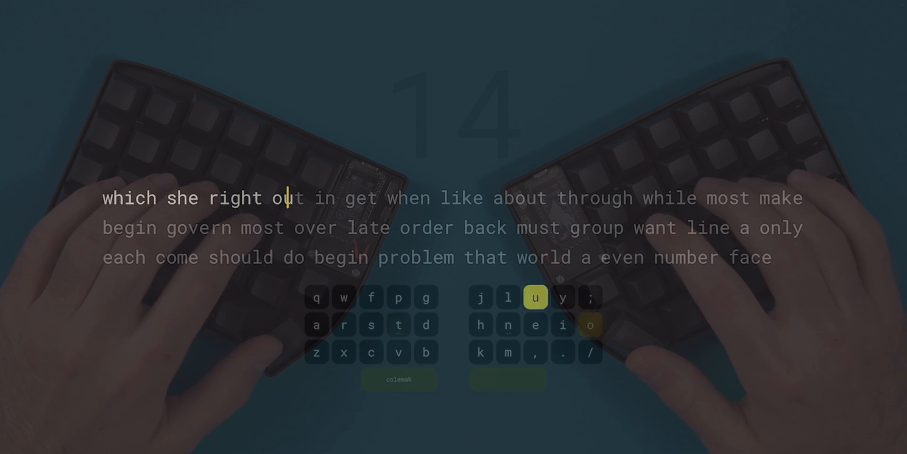
Type the practice passage on the Lily58, through most of the second line.
{"action": "type", "text": "like"}
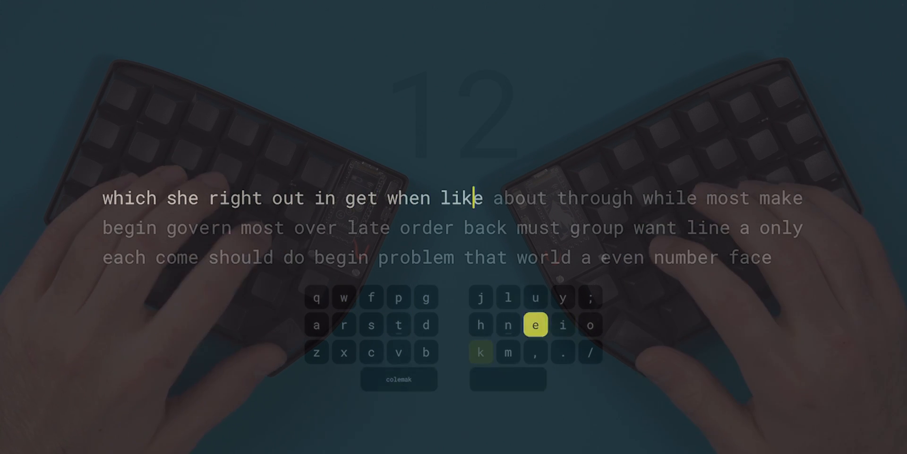
{"action": "type", "text": "hrough while most make"}
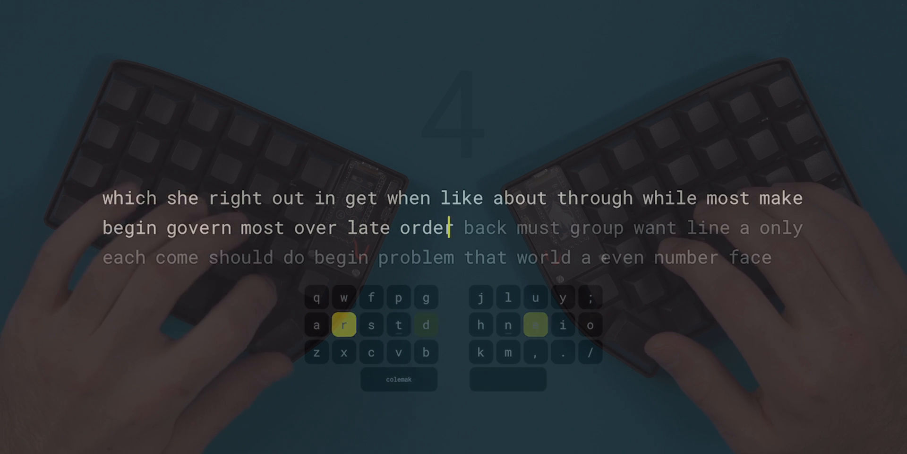
{"action": "type", "text": "w"}
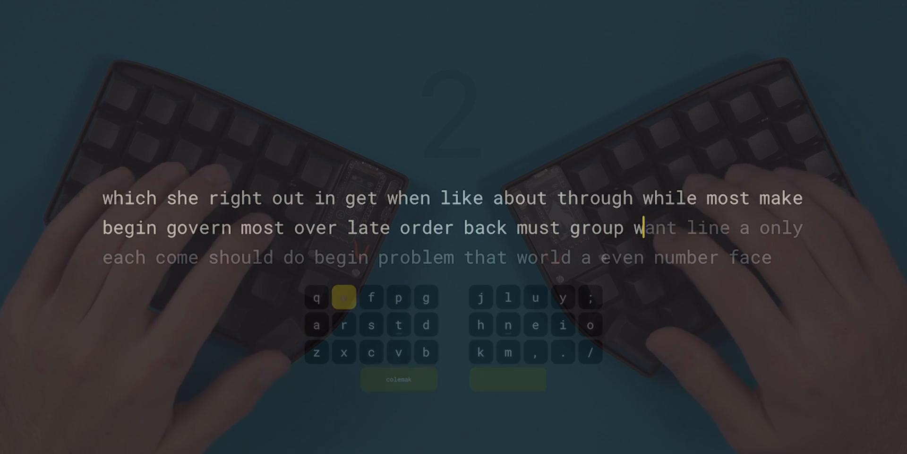